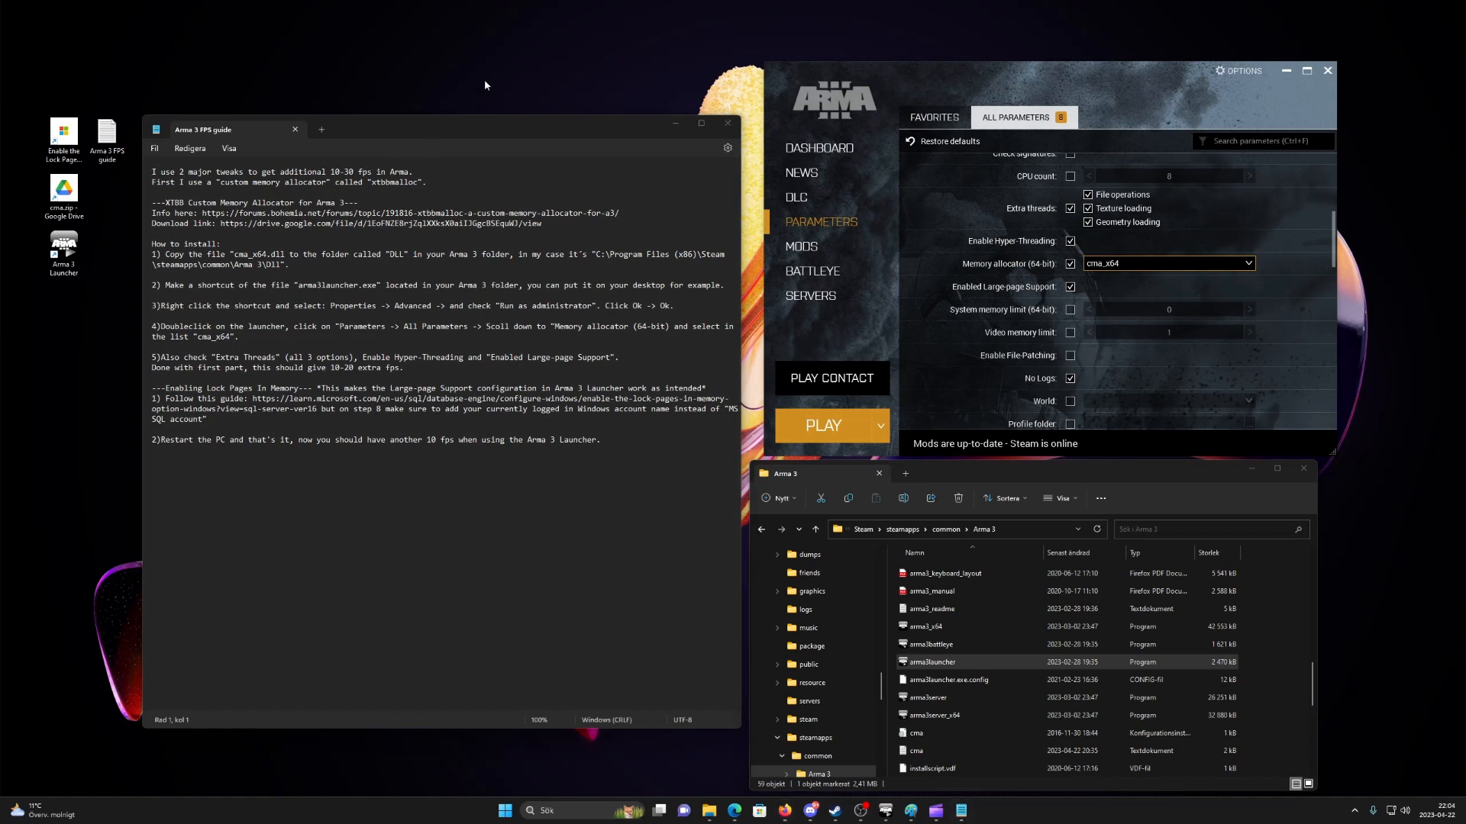
pyautogui.moveTo(533, 103)
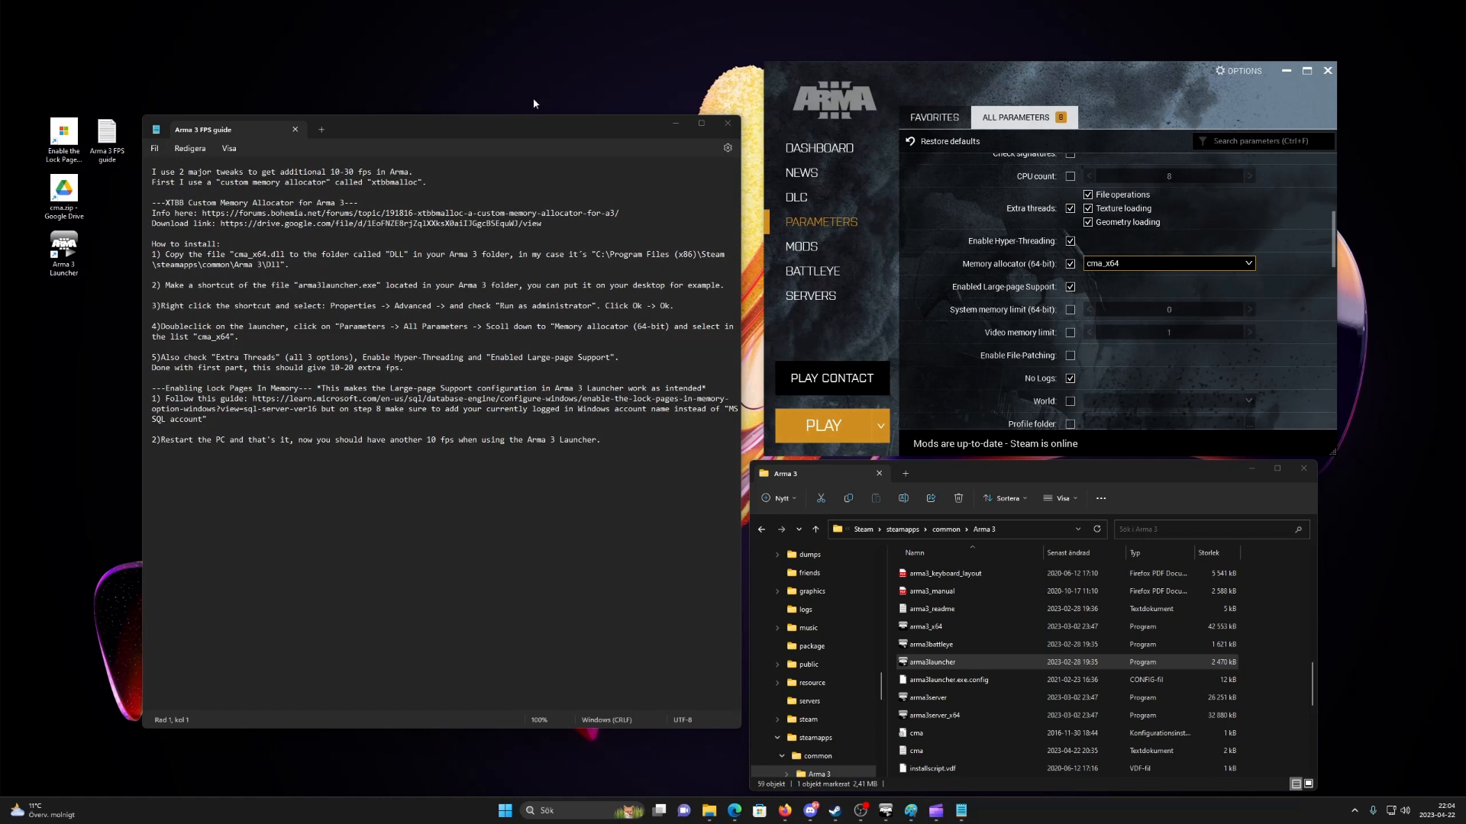
pyautogui.moveTo(539, 93)
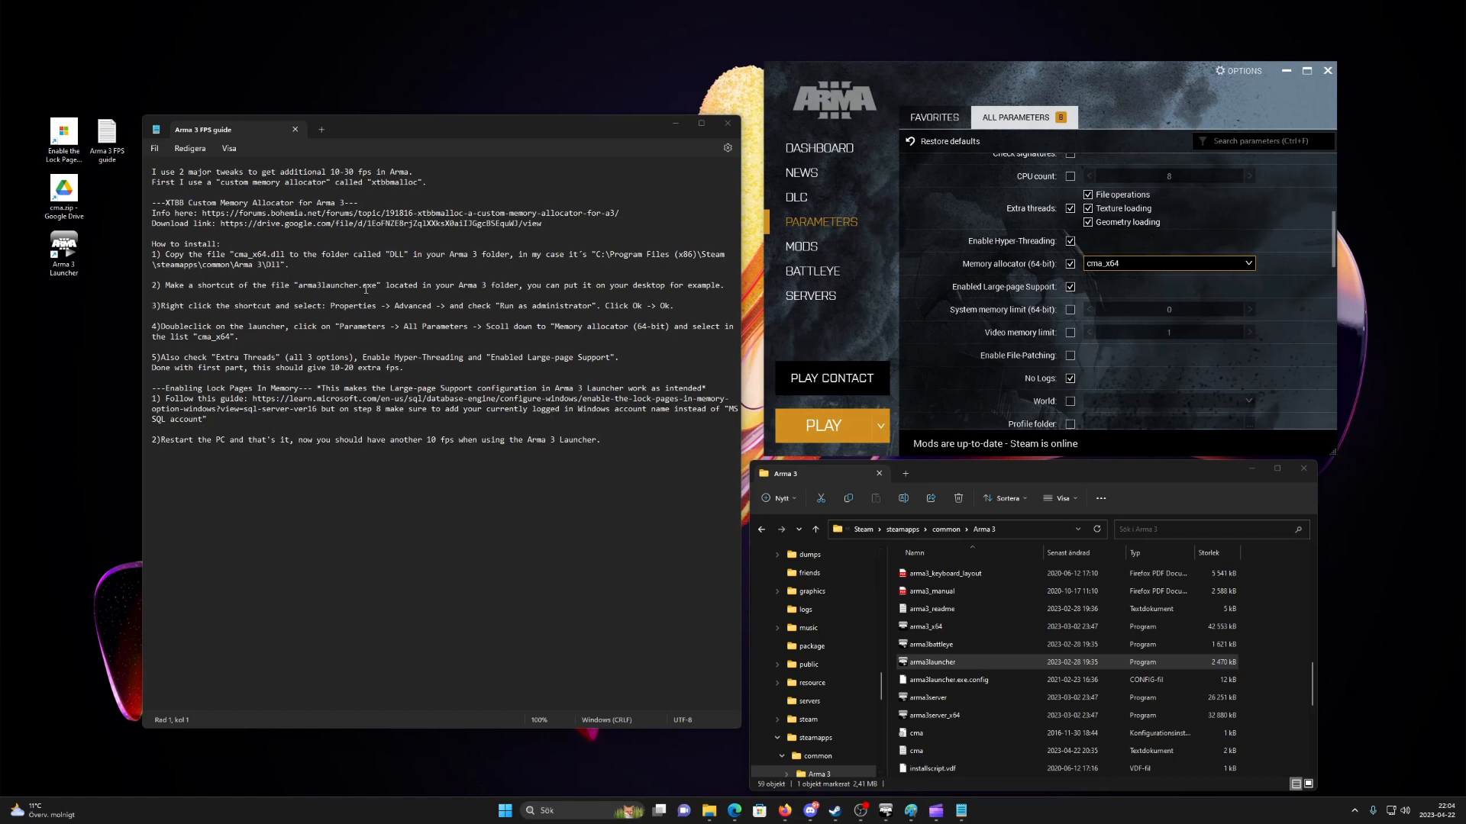
# Inspect the Arma 3 Dll folder to confirm cma_x64.dll and its full path, then return to the game folder
pyautogui.doubleClick(394, 182)
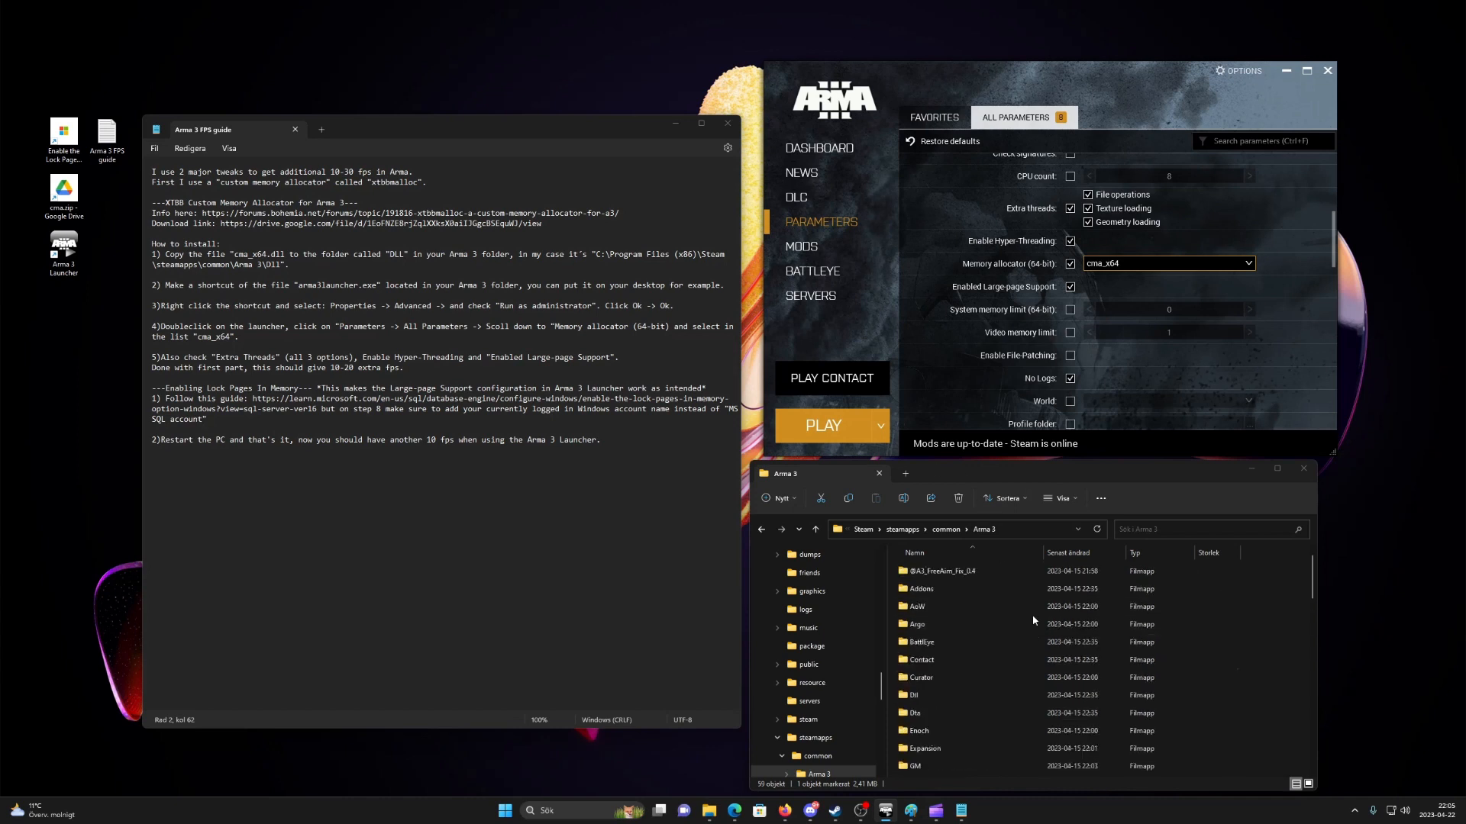
pyautogui.click(944, 643)
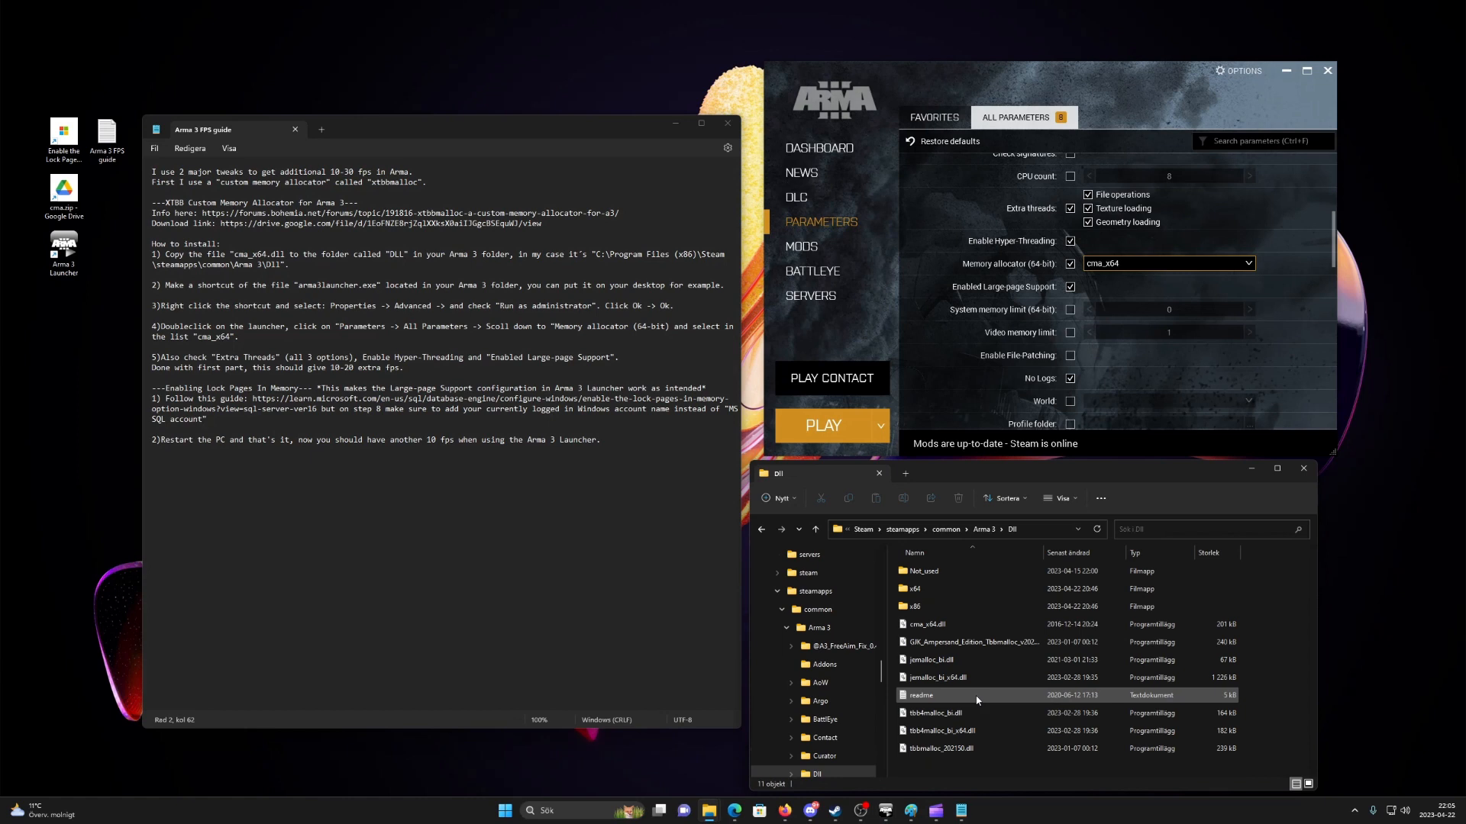
pyautogui.click(927, 625)
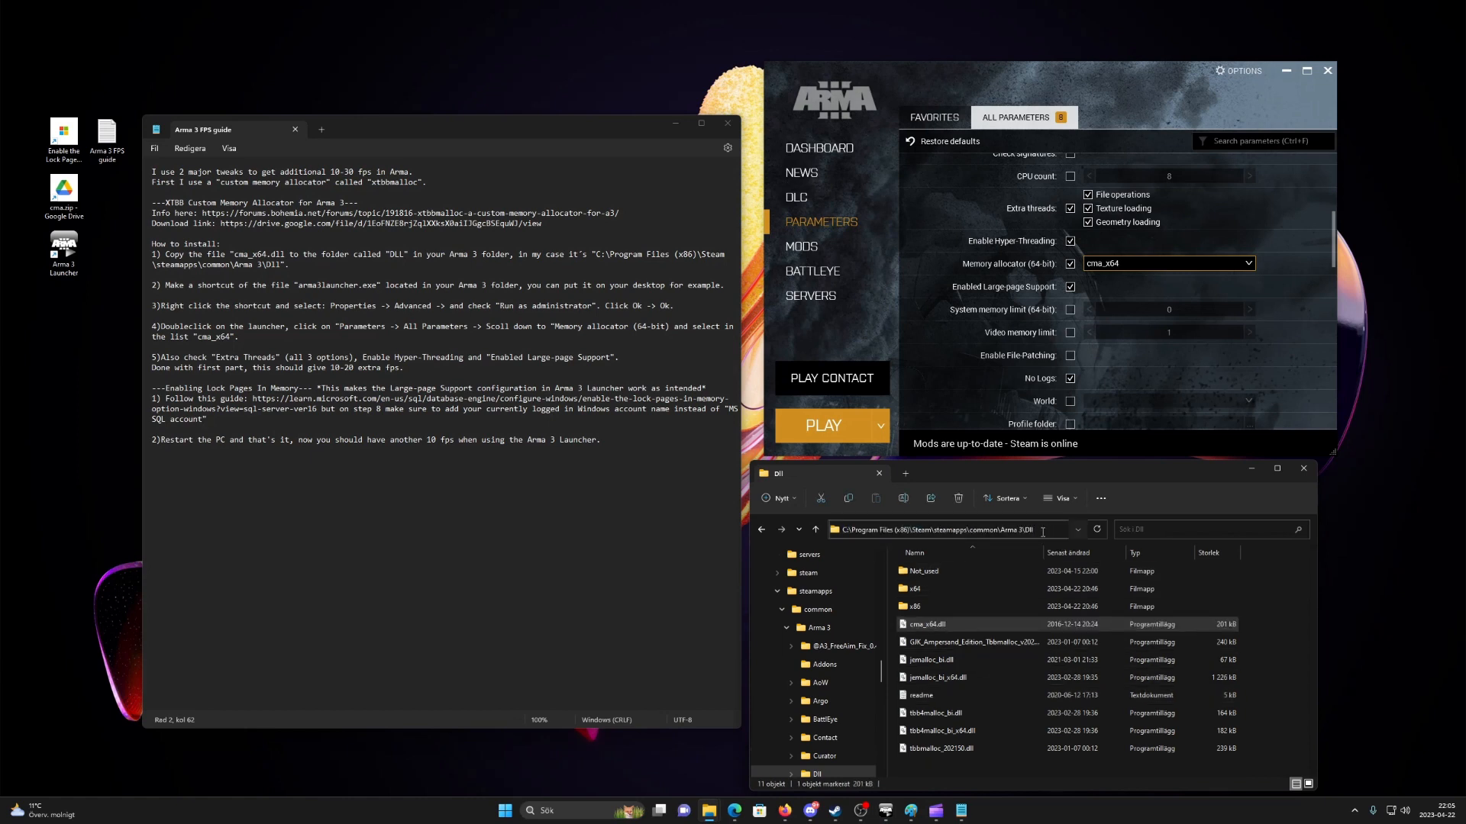
pyautogui.click(935, 587)
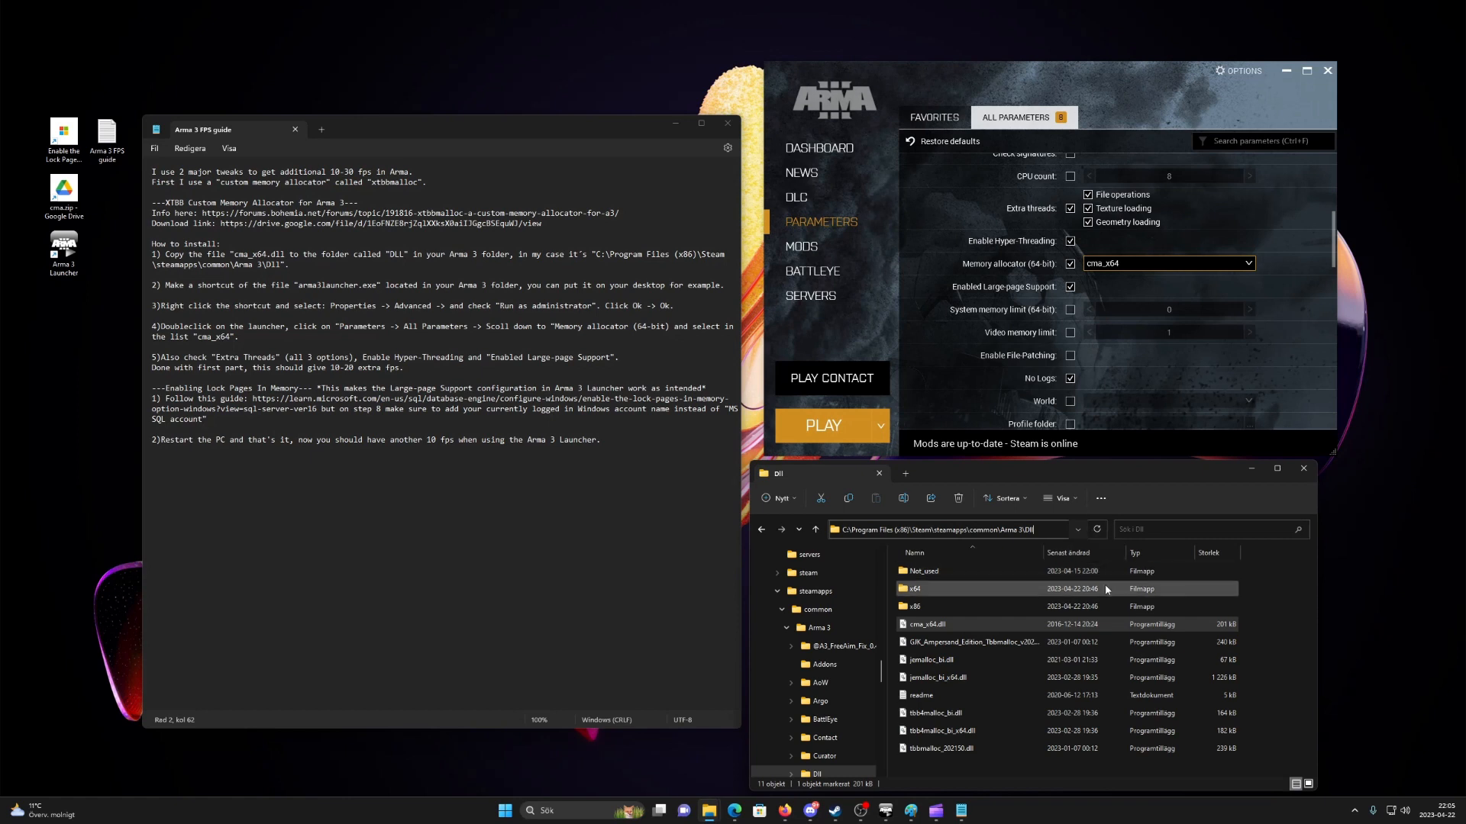
pyautogui.click(935, 624)
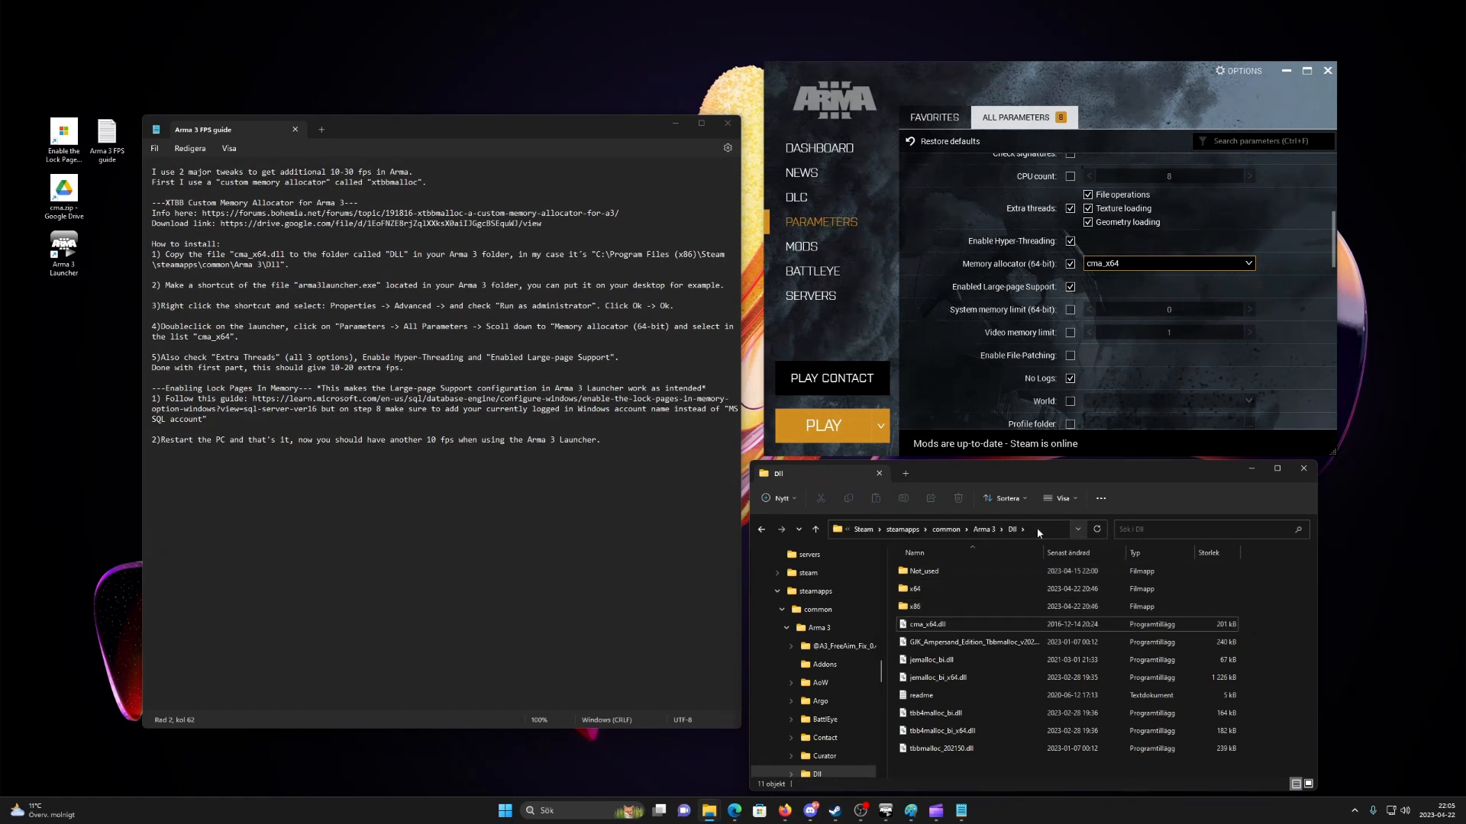
pyautogui.click(953, 530)
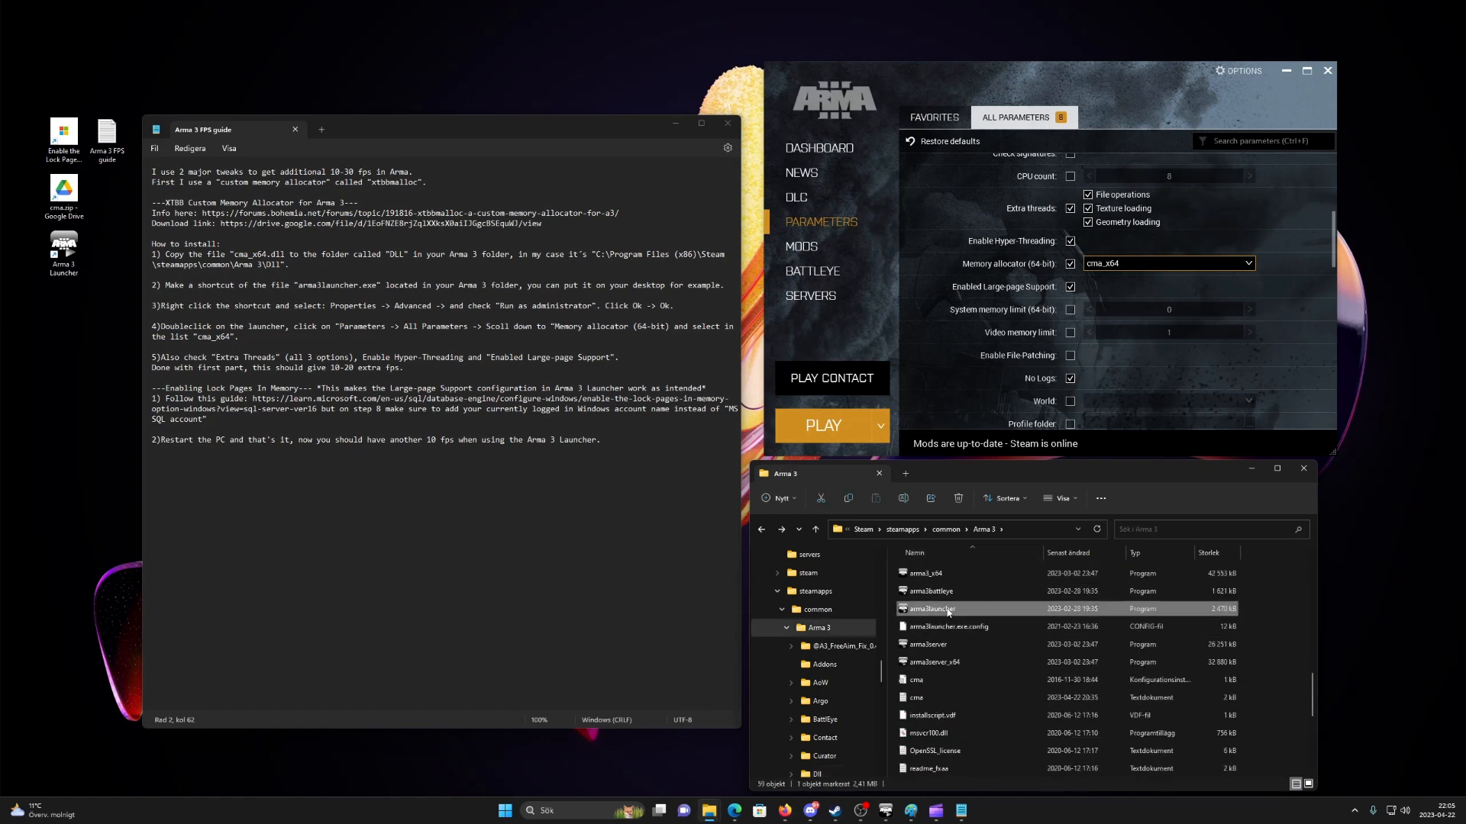
pyautogui.moveTo(932, 610)
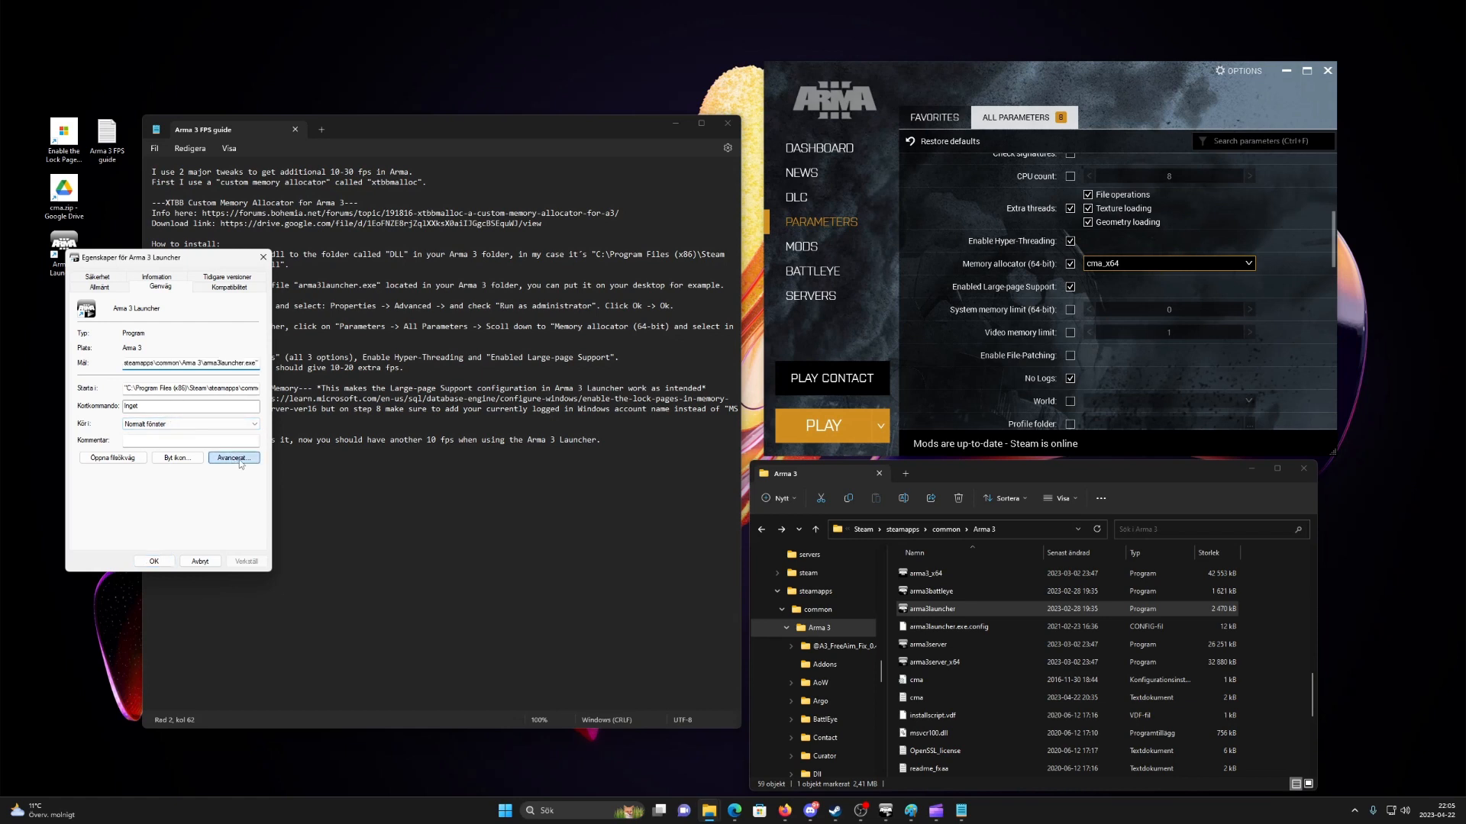
# Confirm the shortcut's run options, choose cma_x64 as the 64-bit allocator, and launch gpedit.msc from Explorer
pyautogui.click(234, 457)
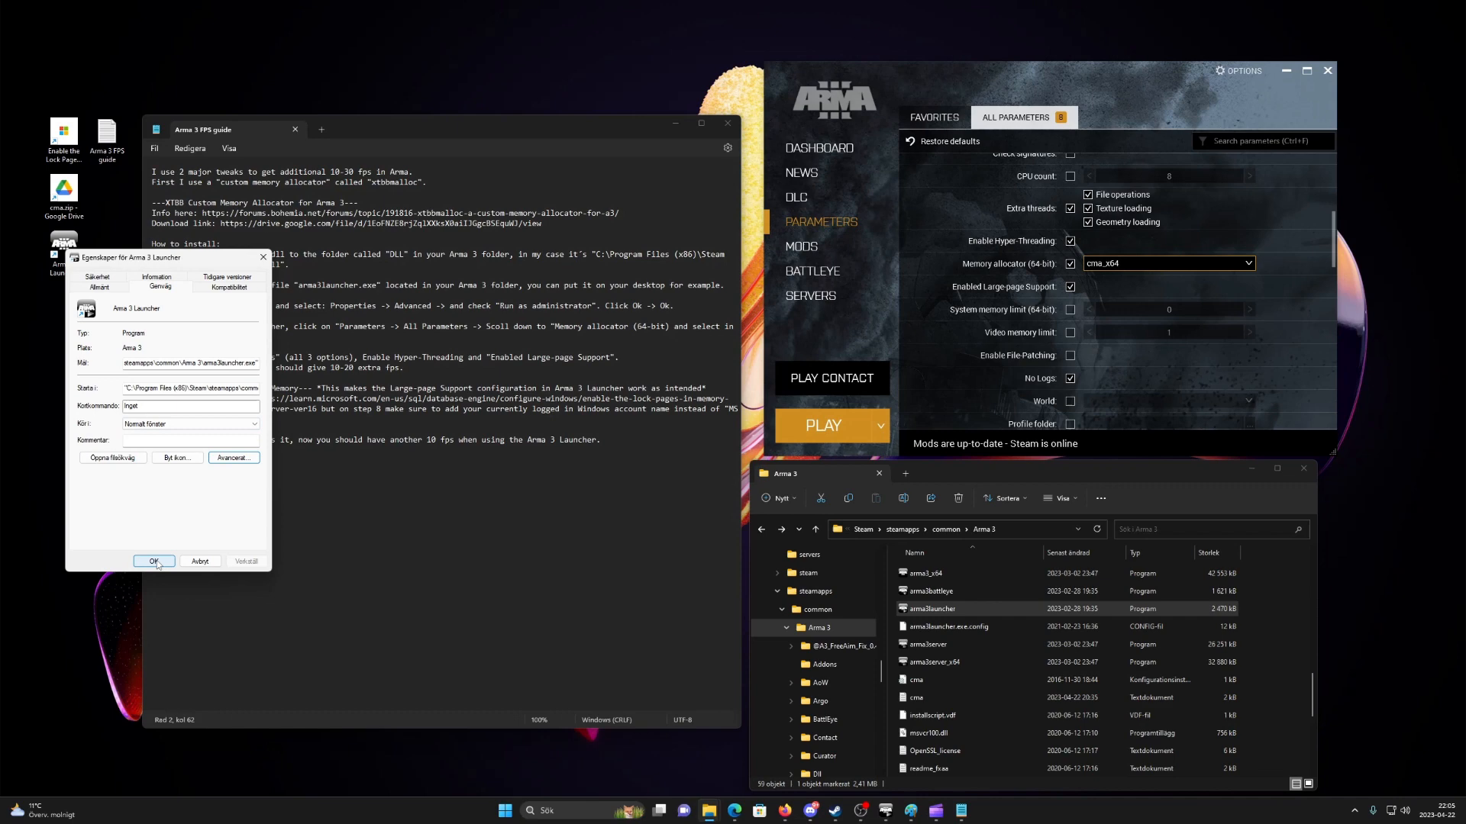
pyautogui.click(153, 562)
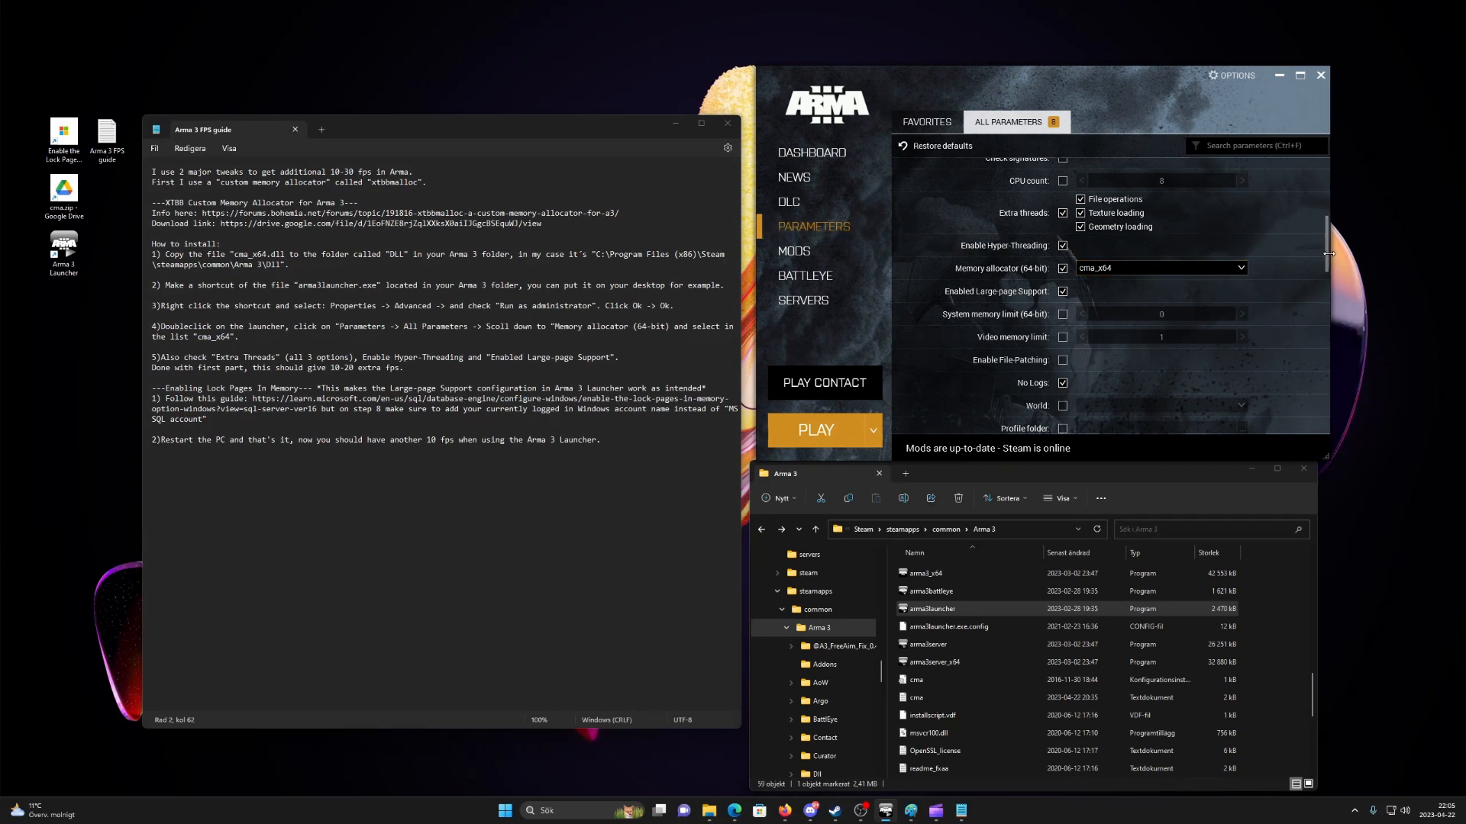
pyautogui.scroll(-3)
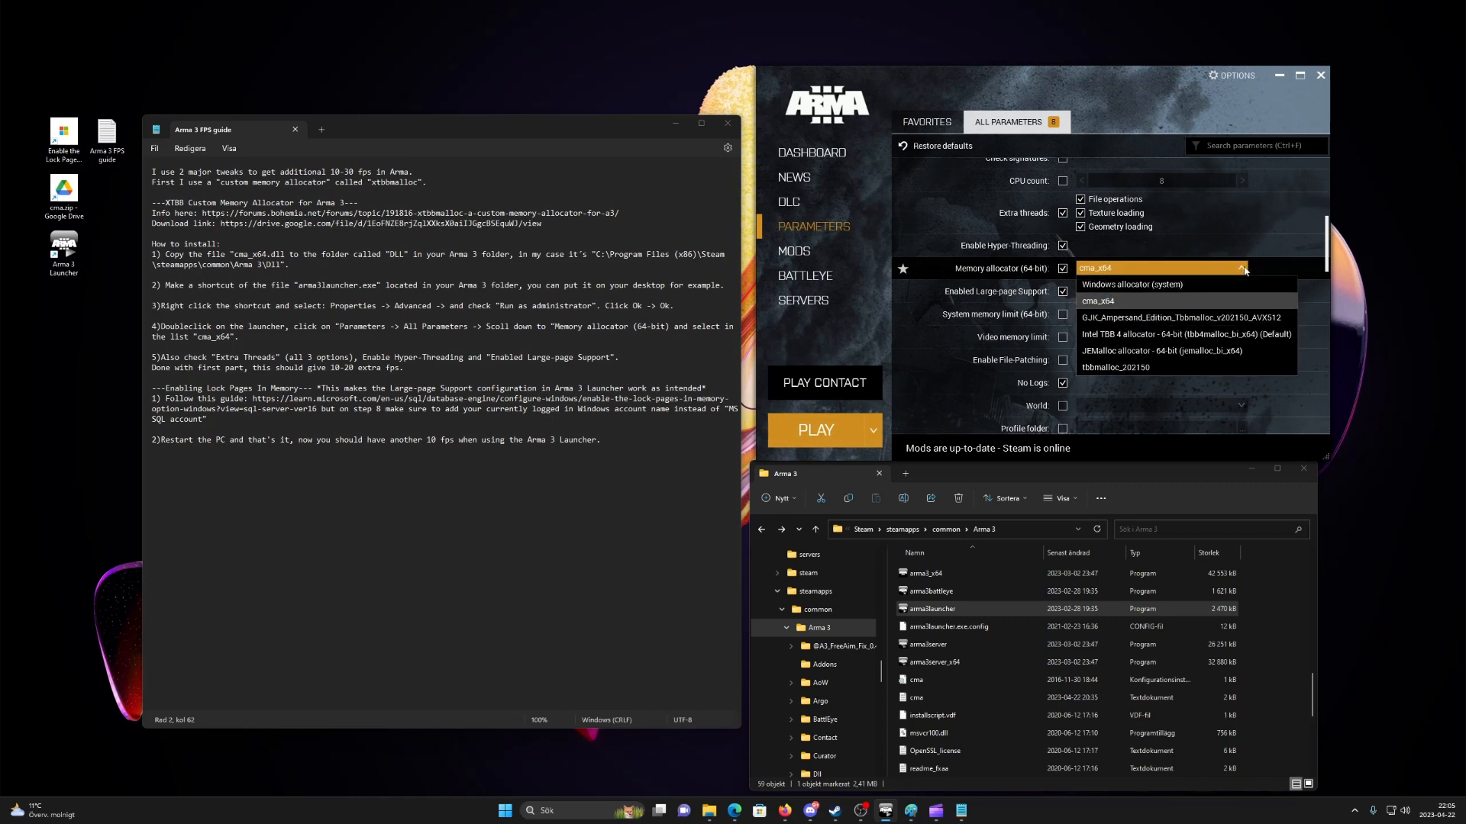
pyautogui.click(1096, 300)
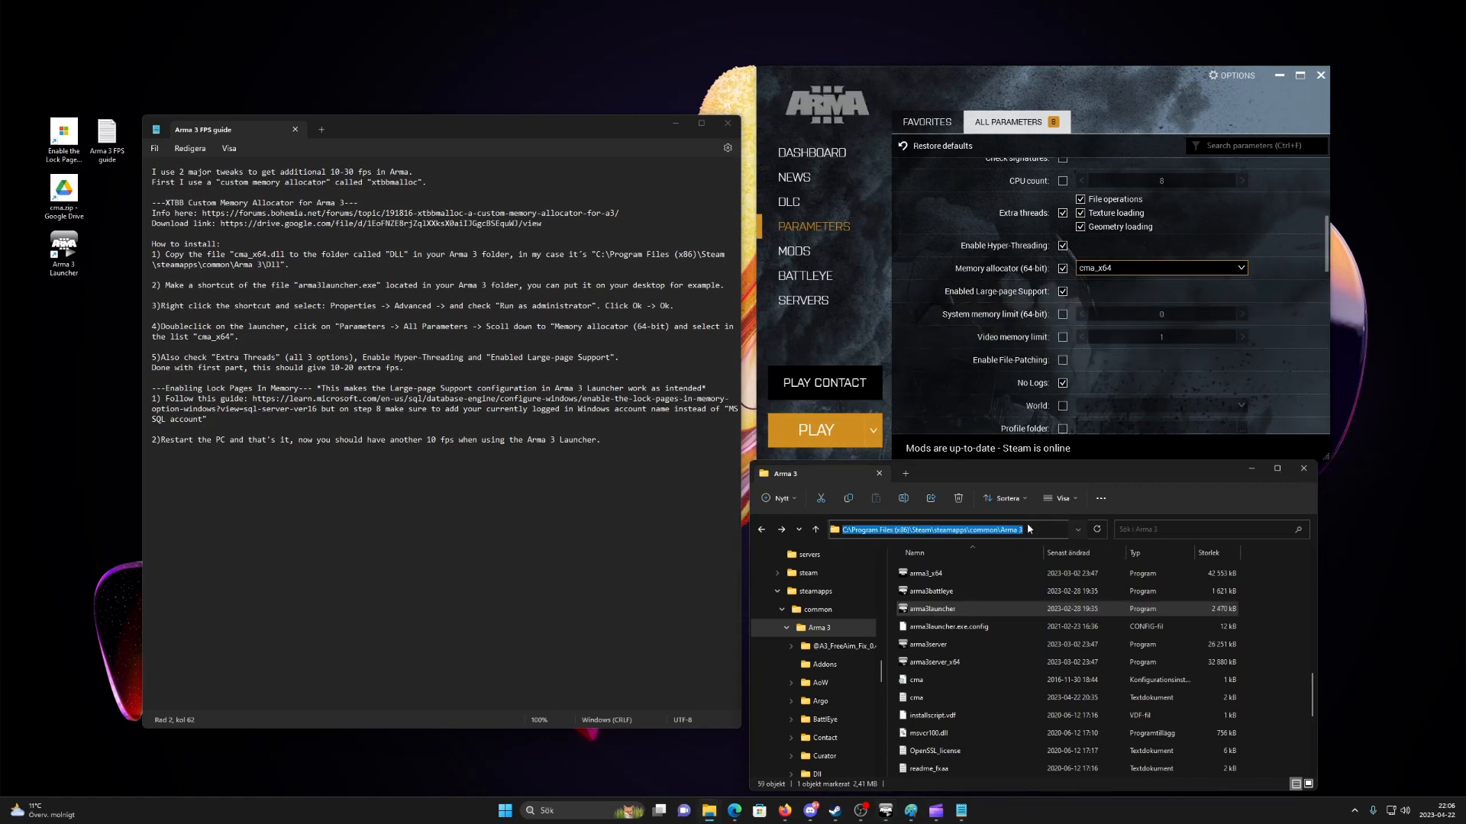
pyautogui.write('gpedit.msc')
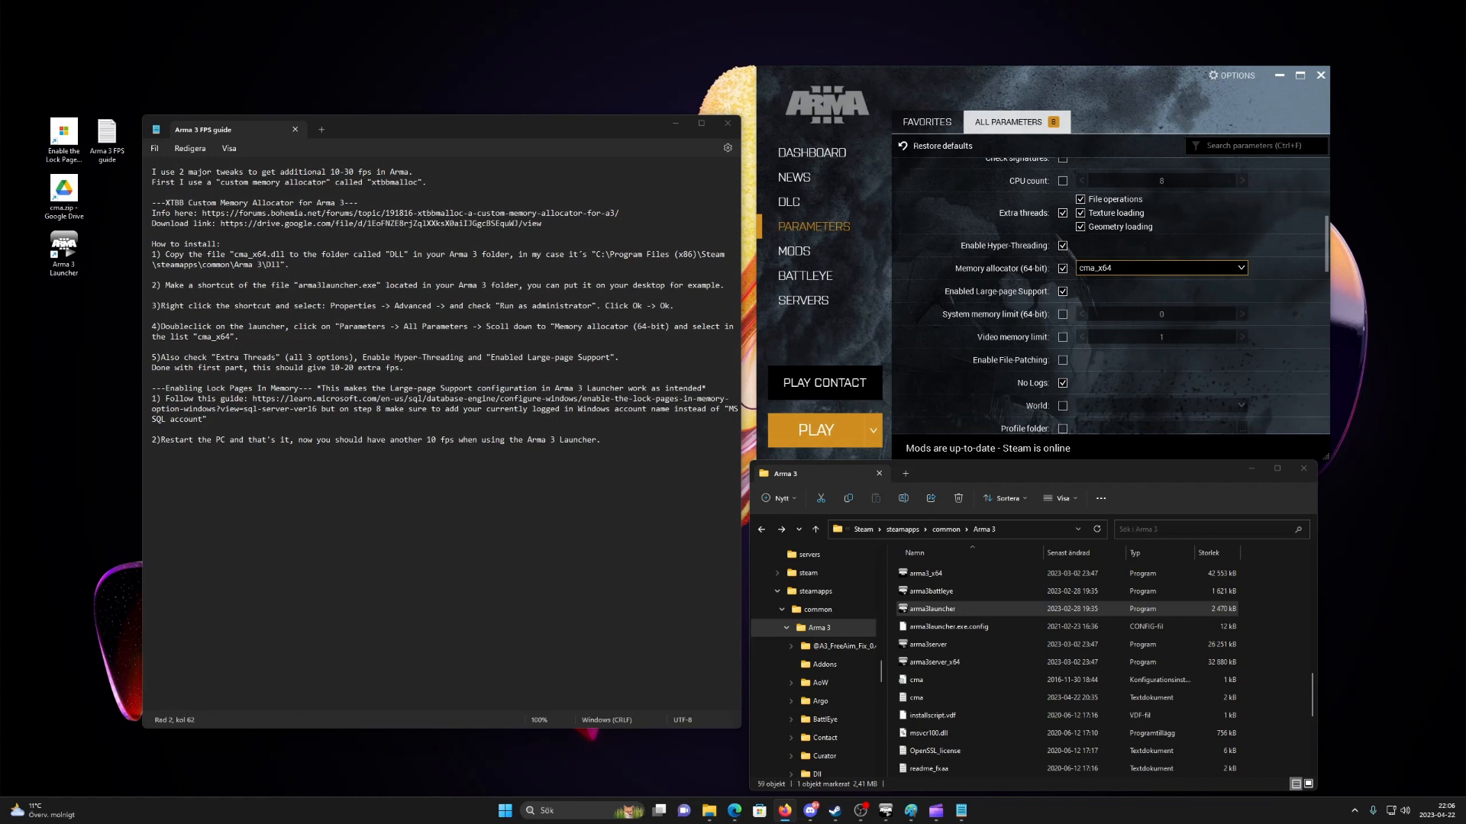
pyautogui.moveTo(1022, 539)
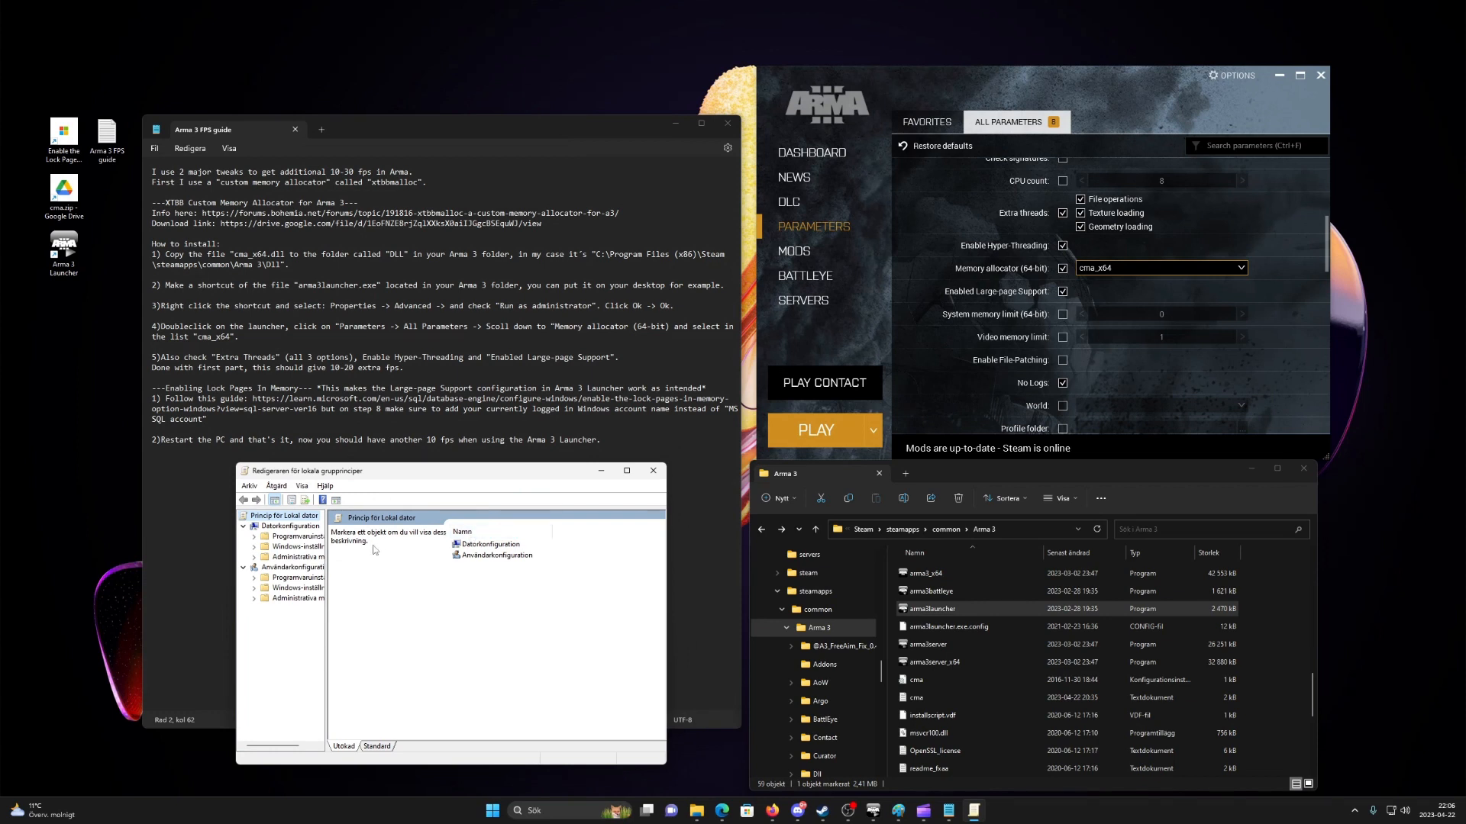
# Drill through Computer Configuration to User Rights Assignment and bring up the Lock pages in memory policy
pyautogui.click(299, 527)
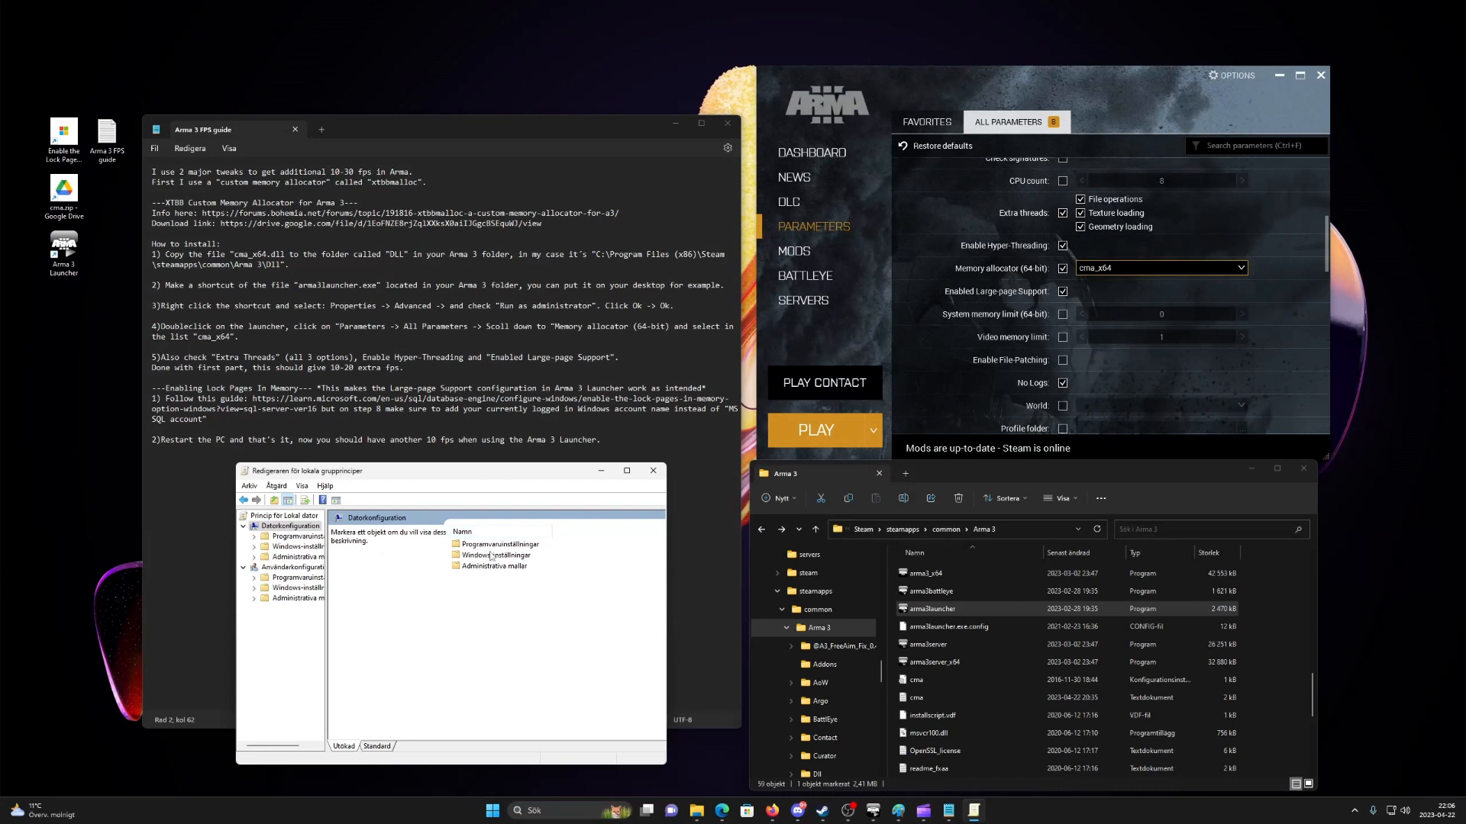
pyautogui.click(295, 547)
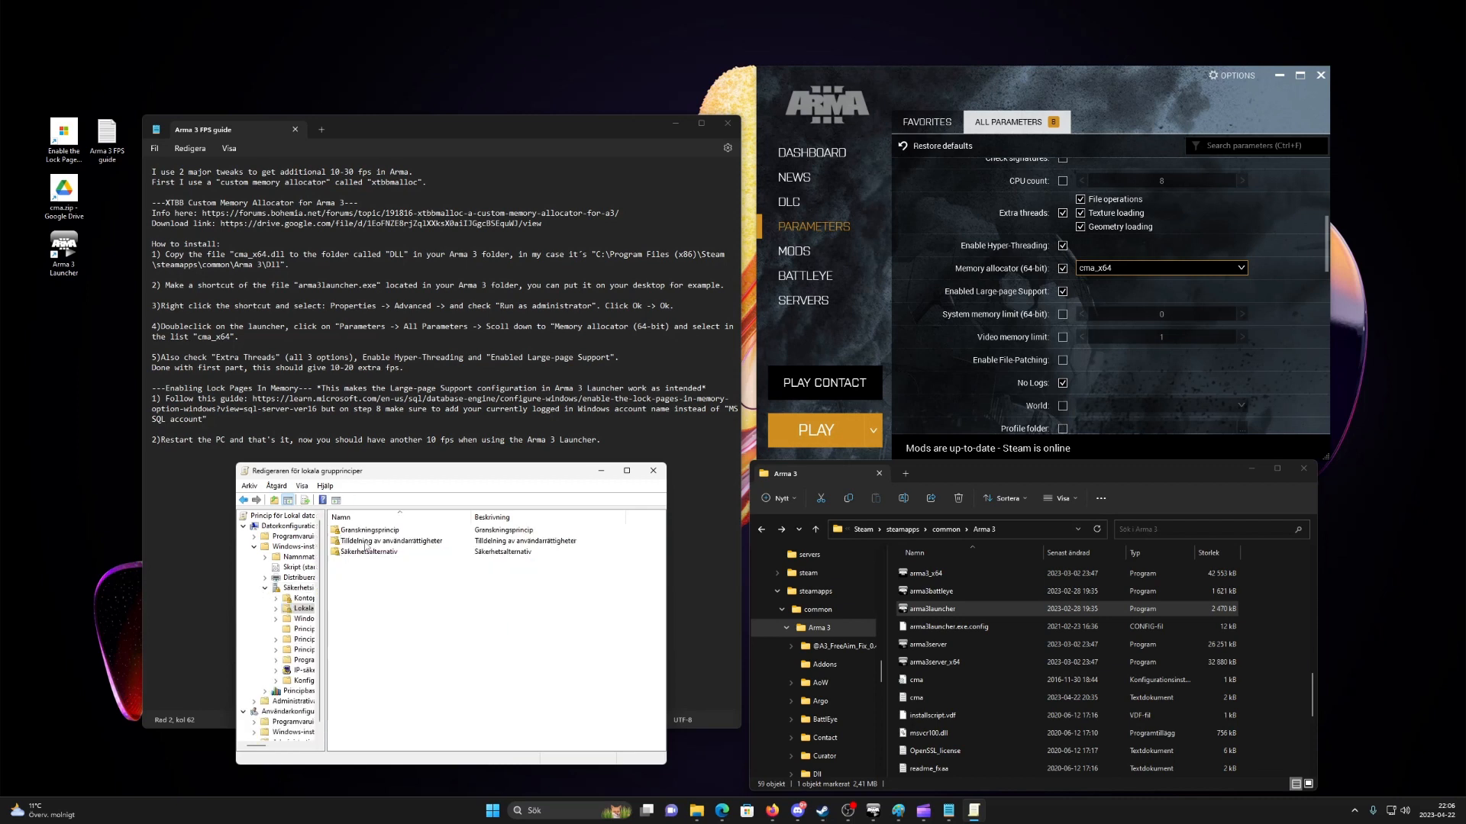
pyautogui.click(276, 609)
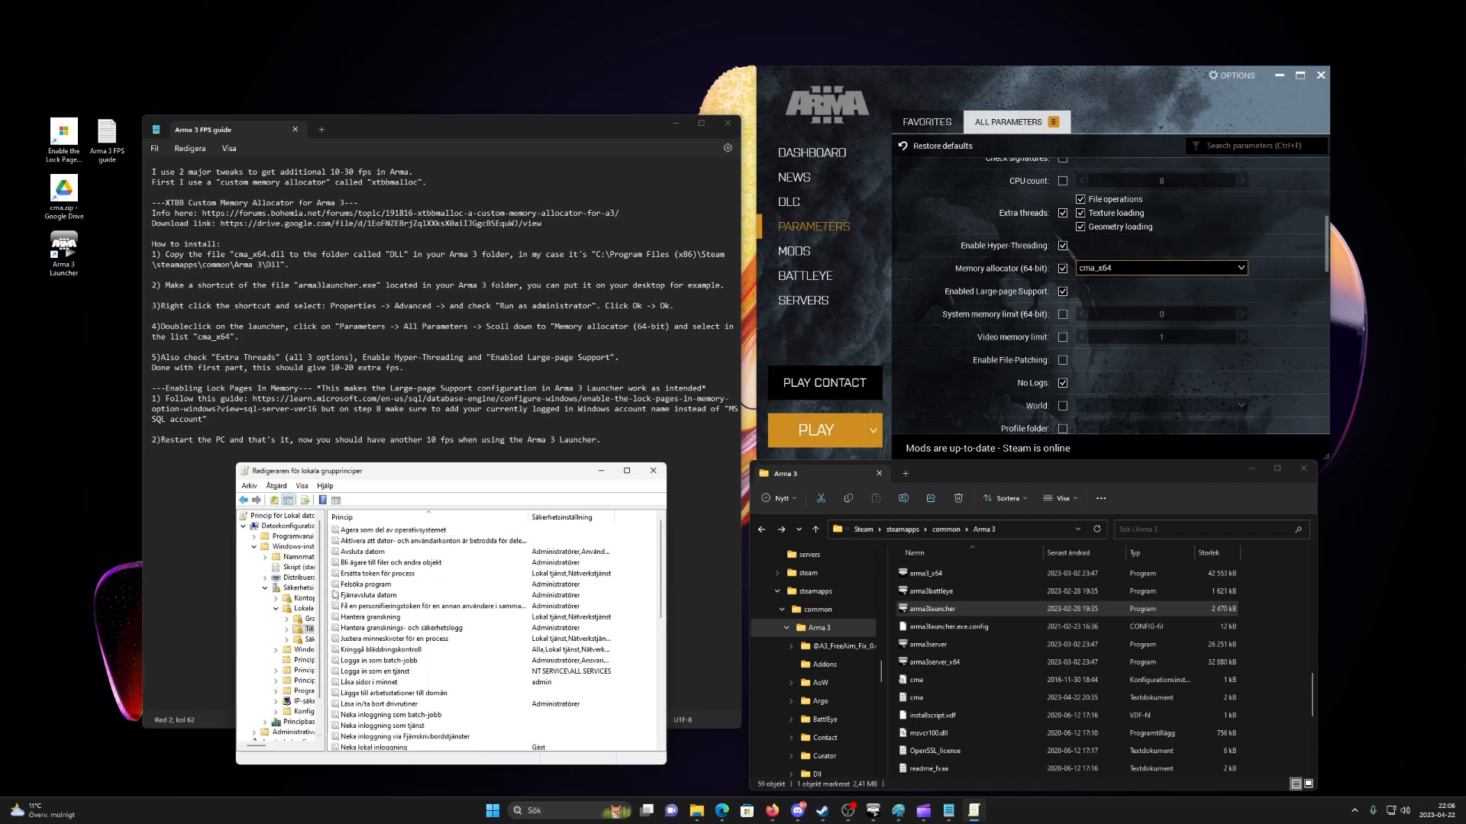
pyautogui.click(422, 562)
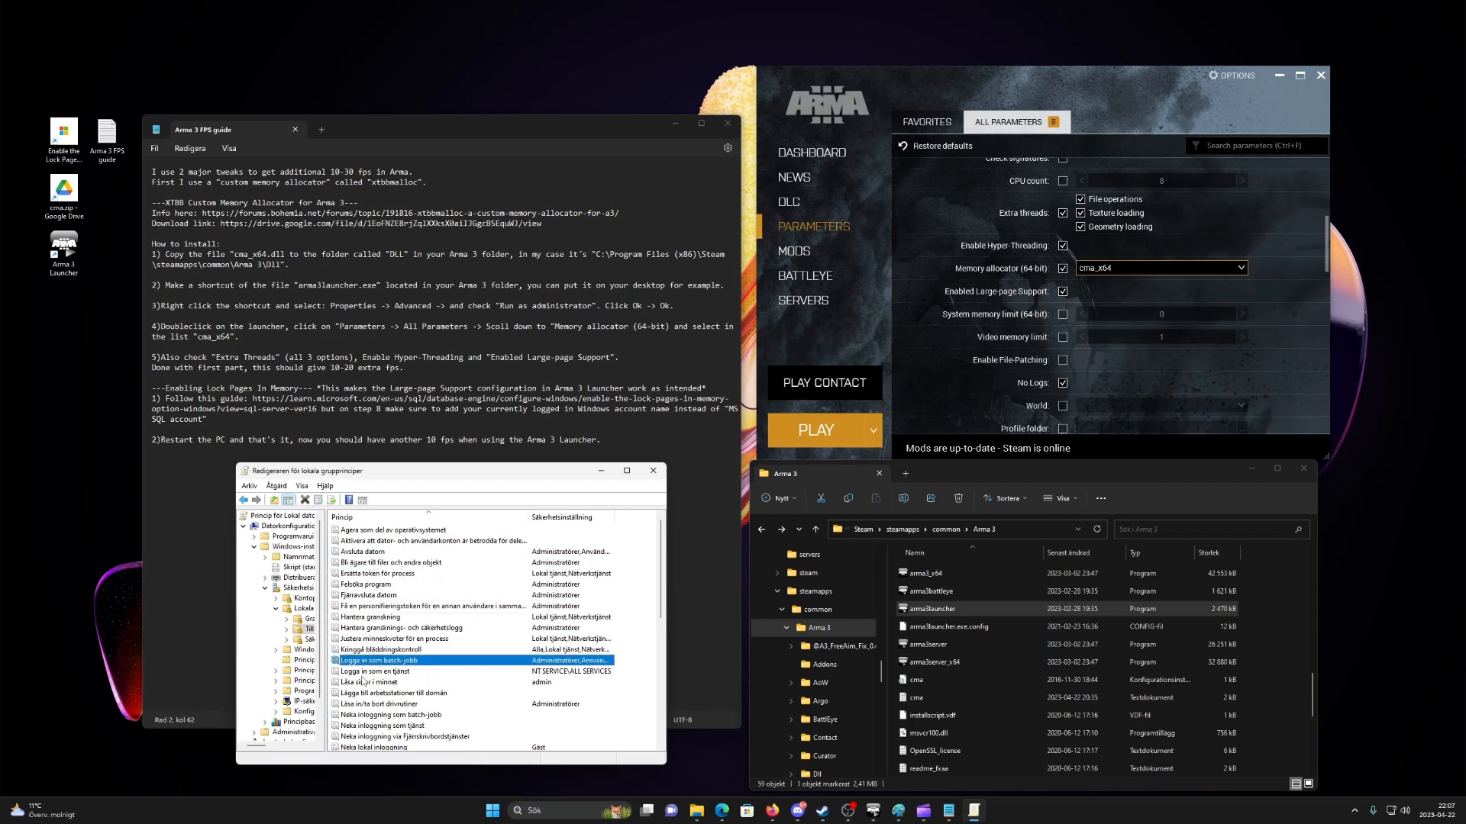
pyautogui.doubleClick(374, 683)
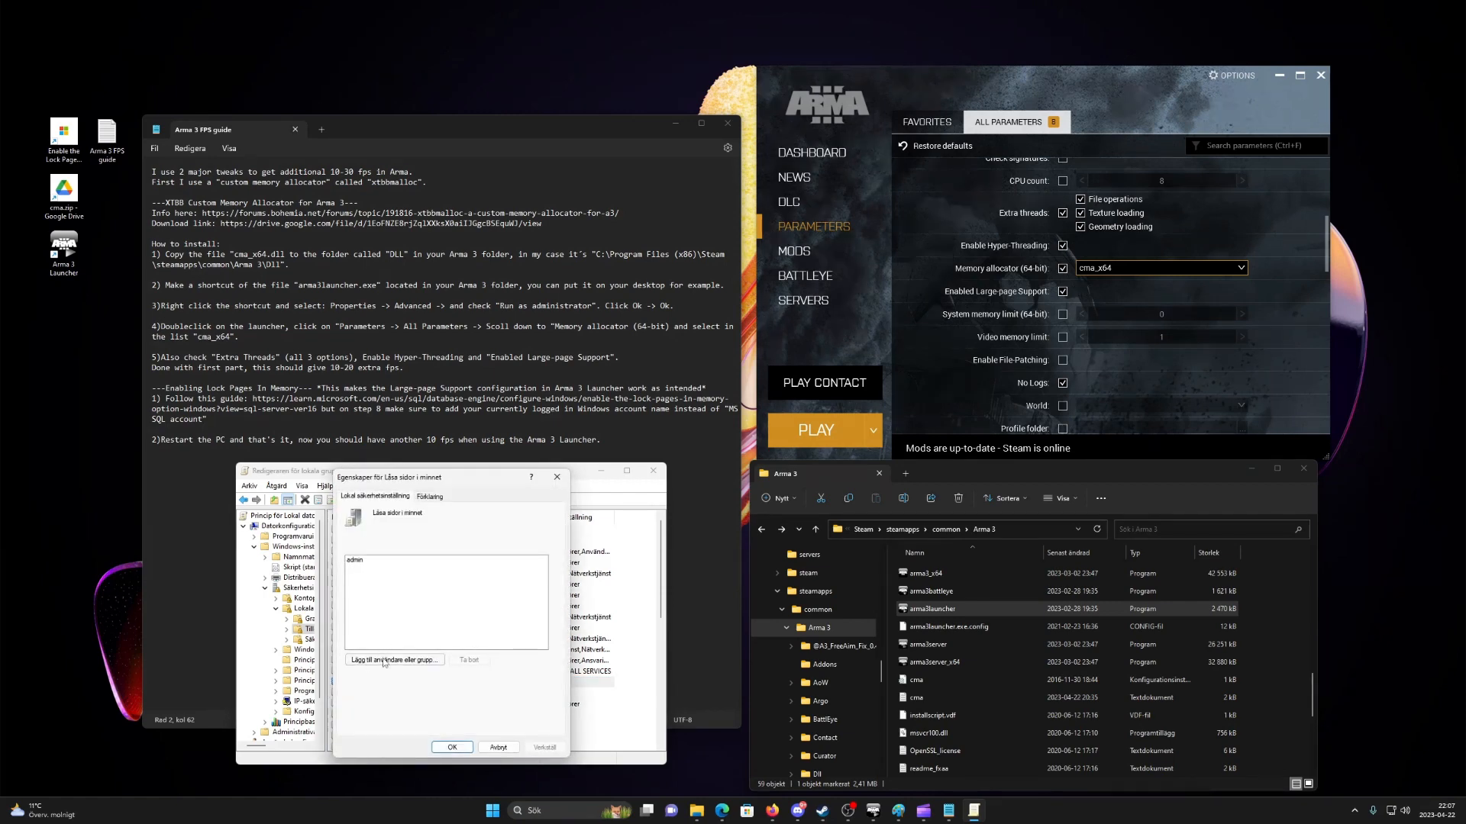
# Add the current Windows account to Lock pages in memory and apply the assignment
pyautogui.click(394, 661)
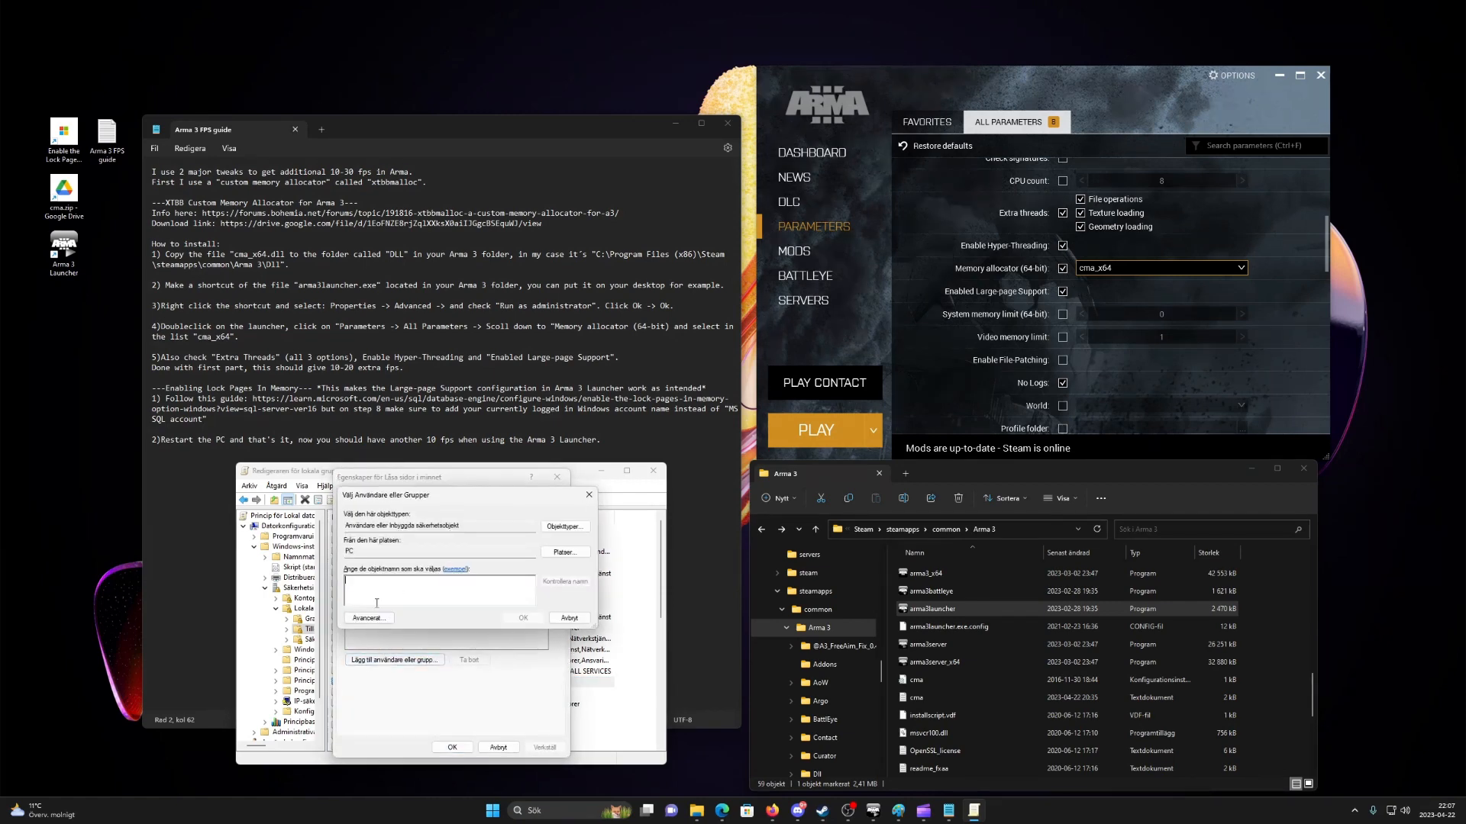
pyautogui.write('your curren')
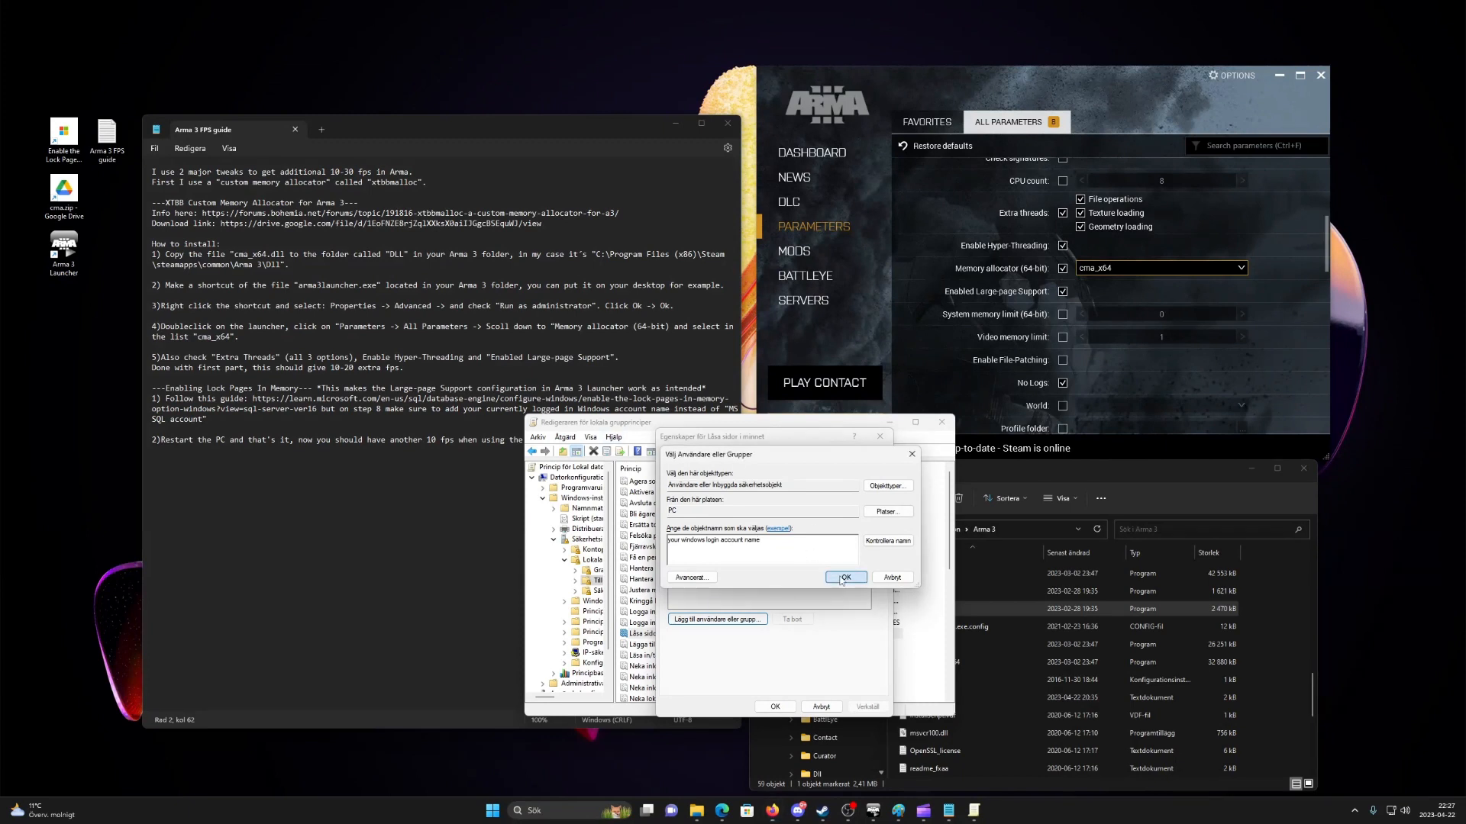
pyautogui.click(842, 577)
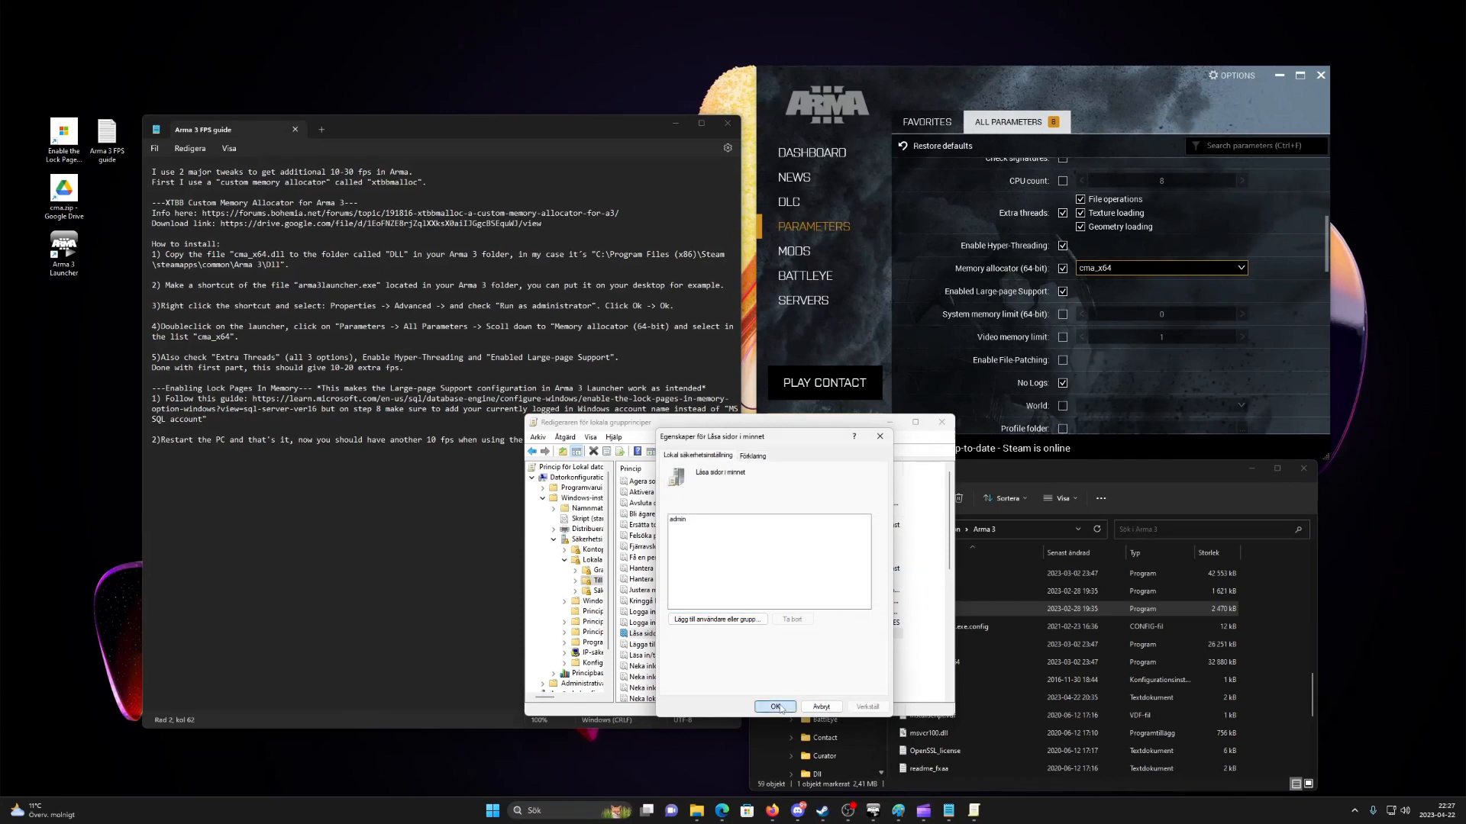
pyautogui.click(775, 706)
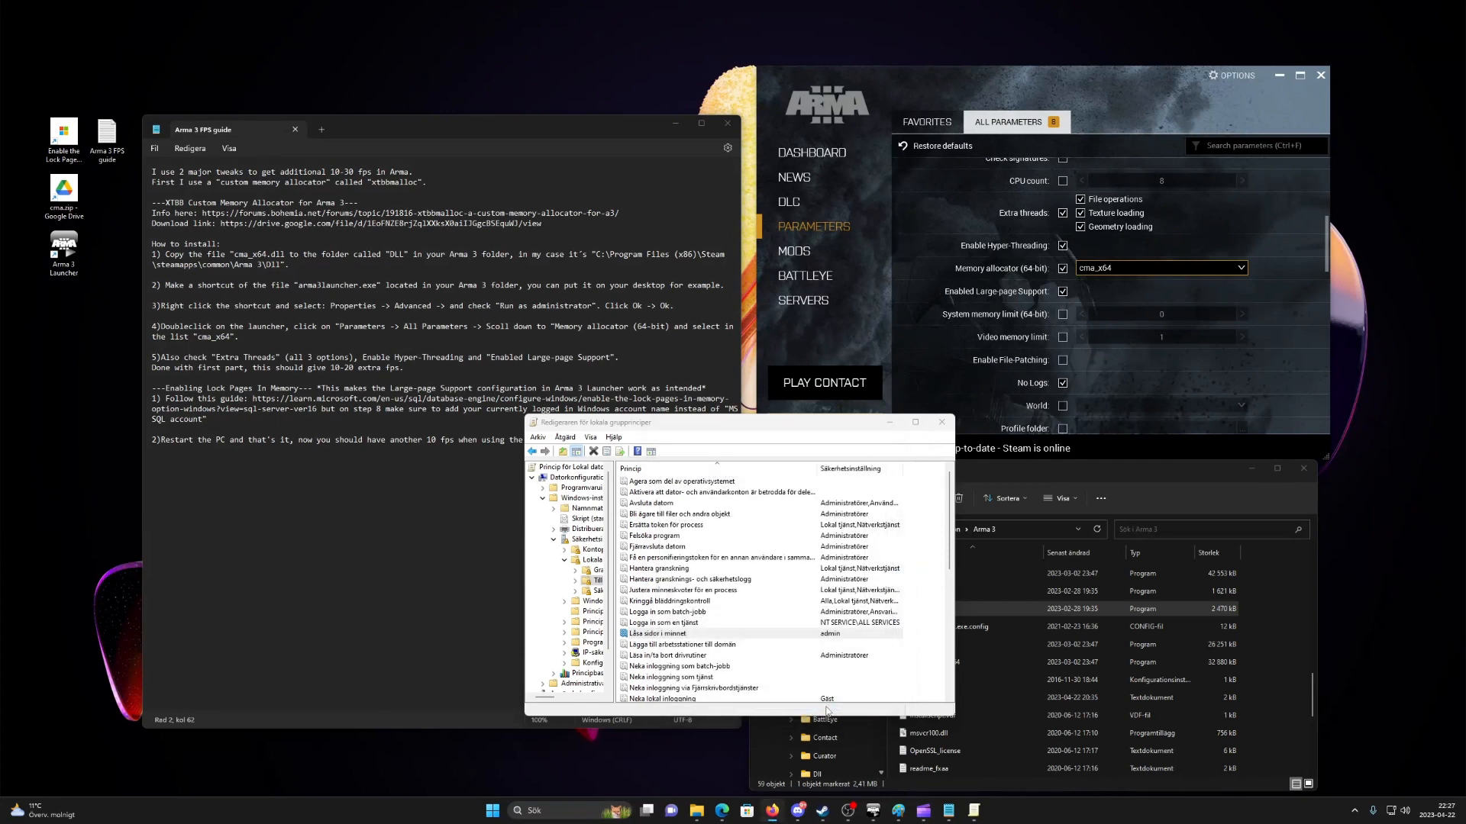